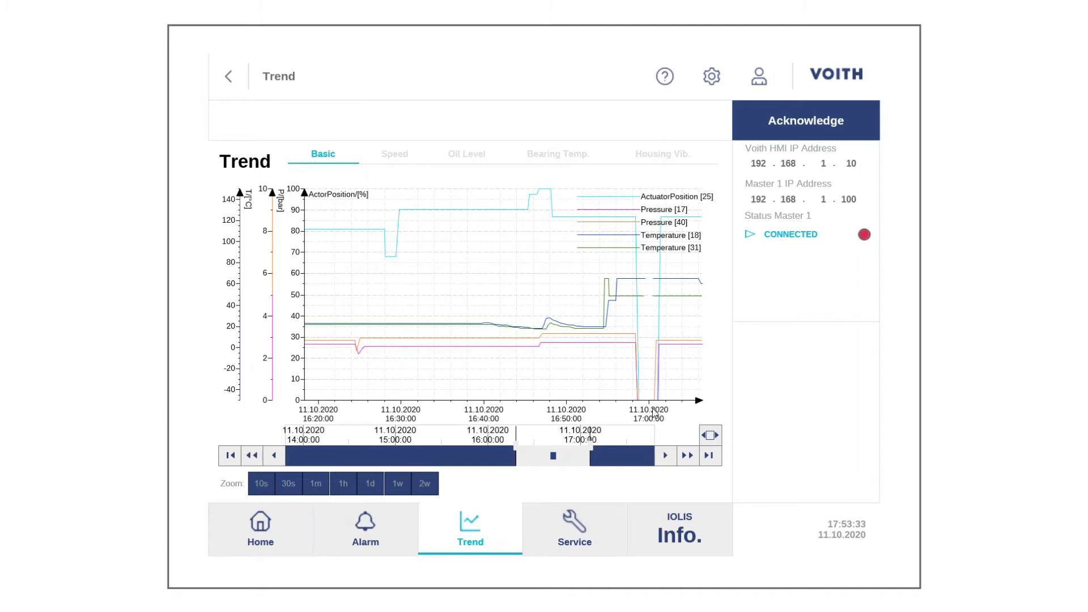
mouse_move(438, 396)
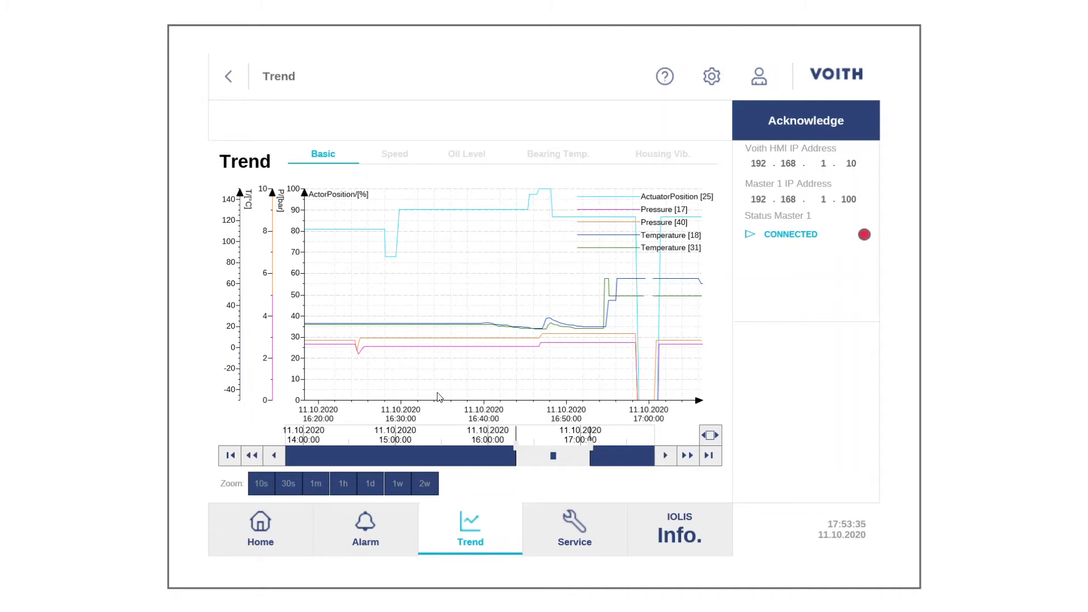
mouse_move(331, 396)
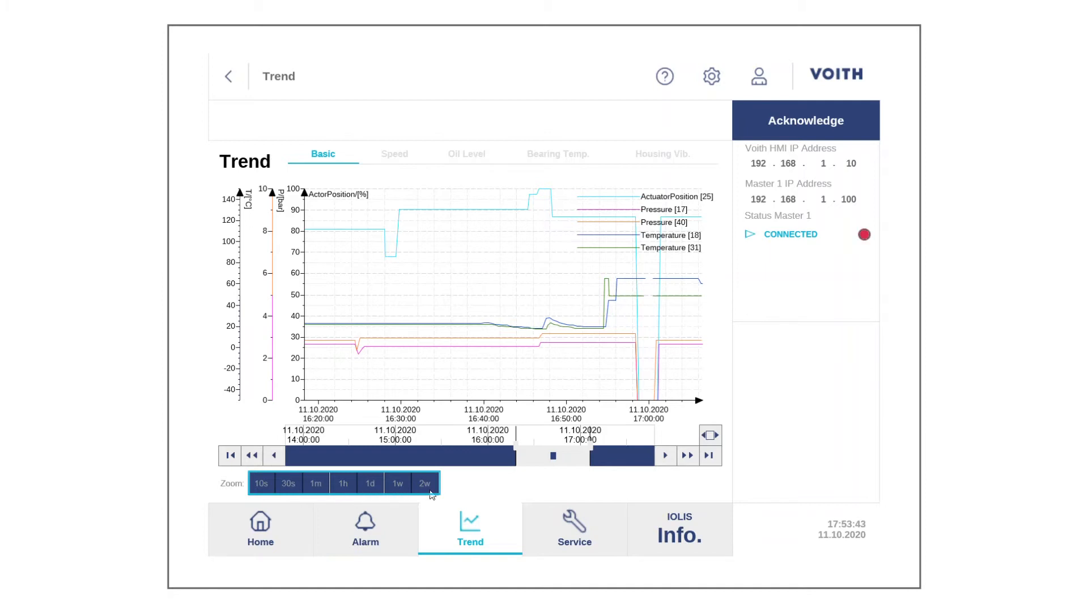
mouse_move(383, 307)
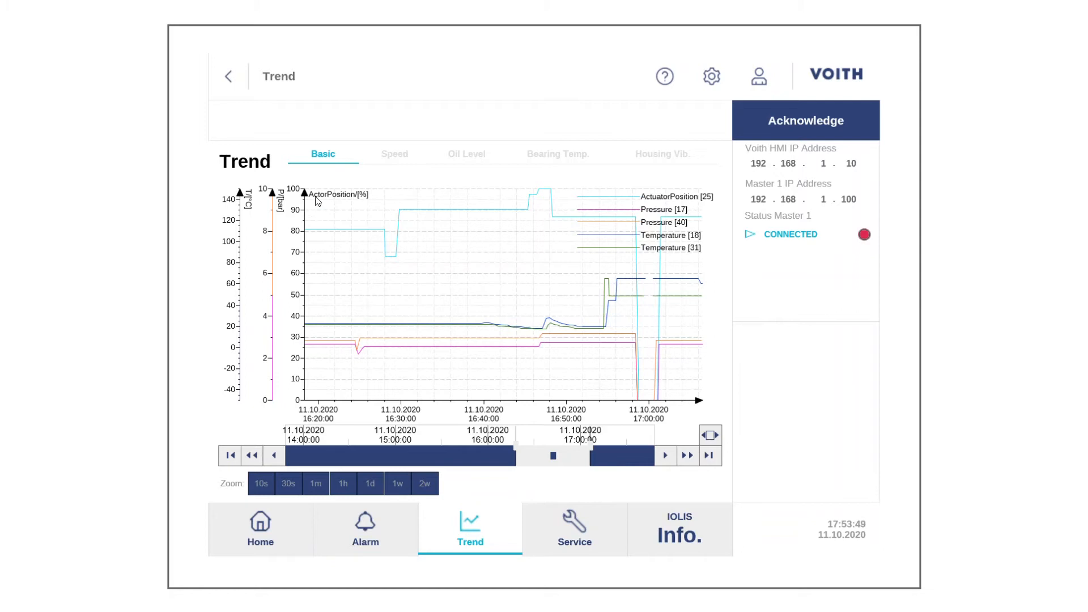
mouse_move(318, 163)
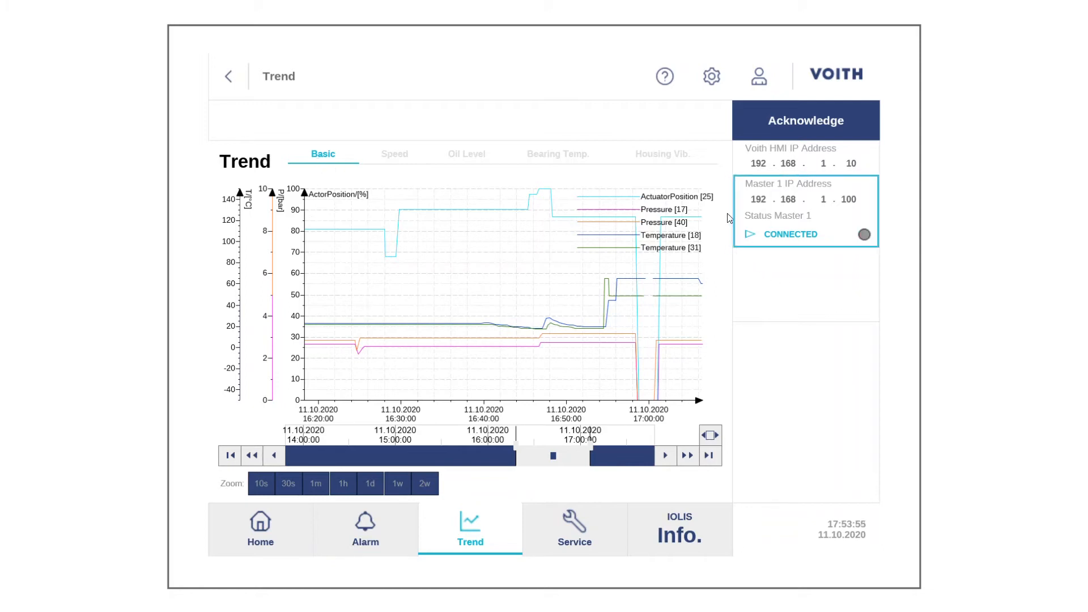
mouse_move(739, 239)
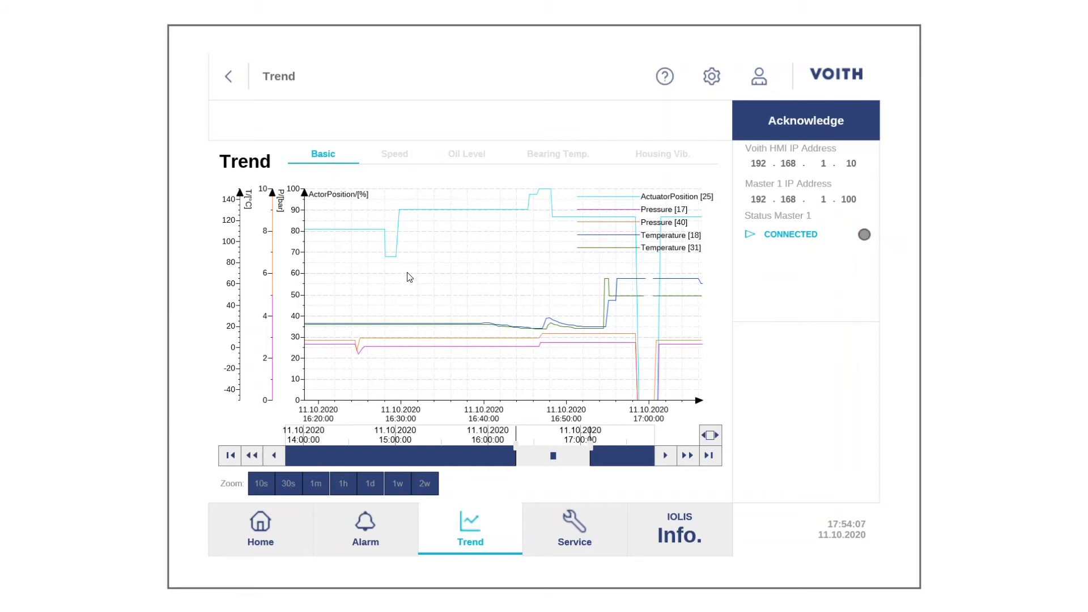
mouse_move(394, 153)
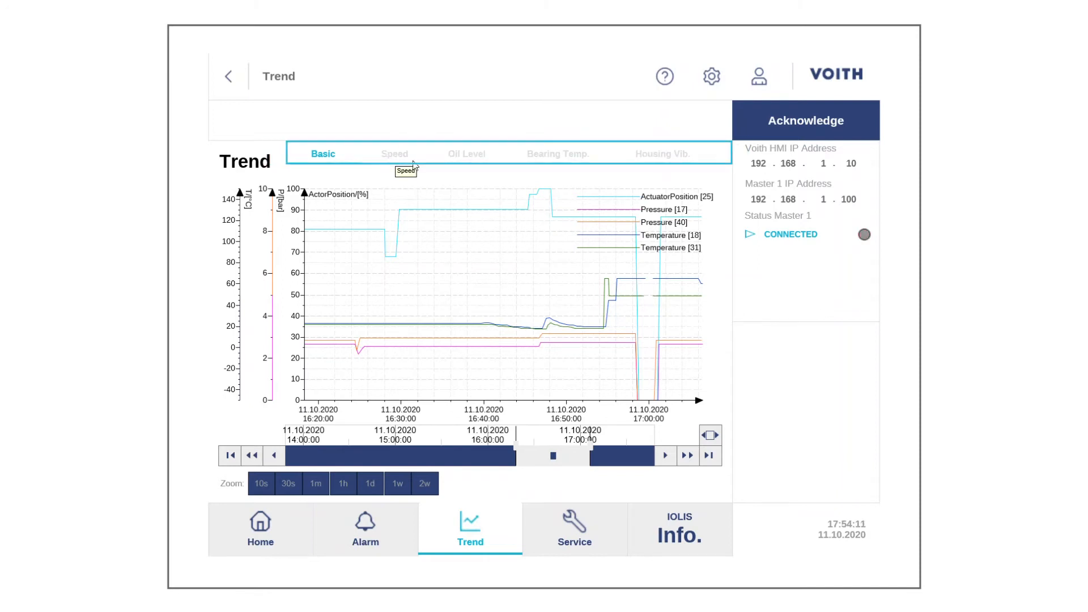
mouse_move(557, 155)
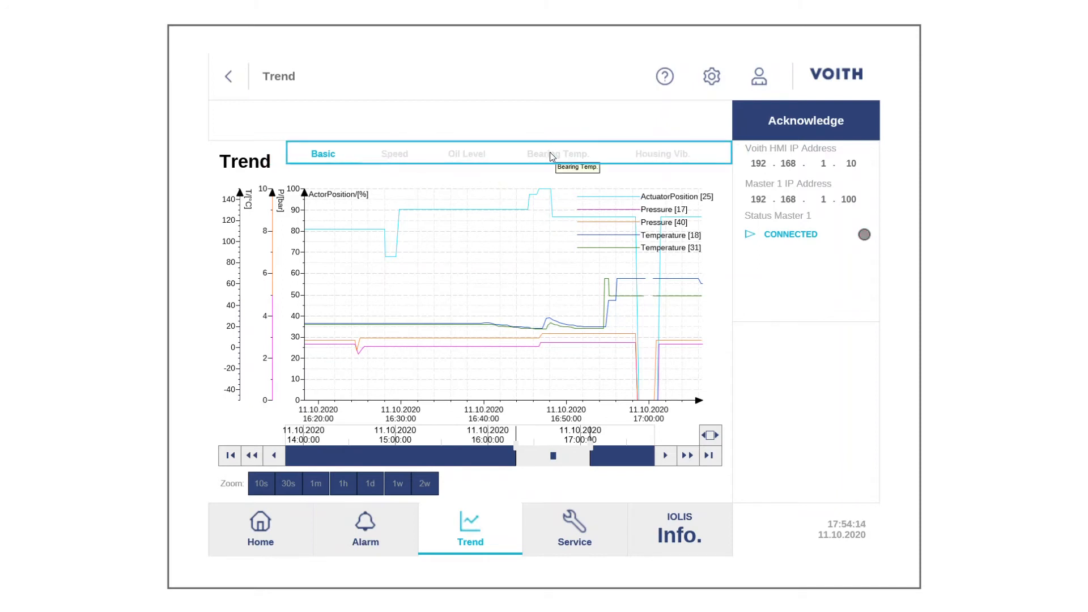
mouse_move(660, 160)
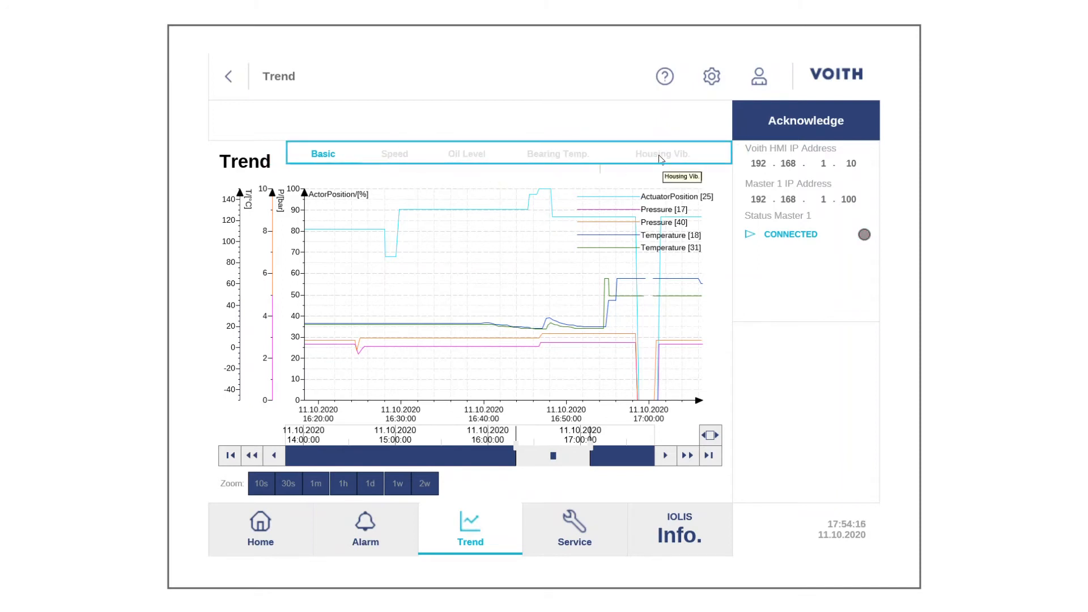
mouse_move(622, 199)
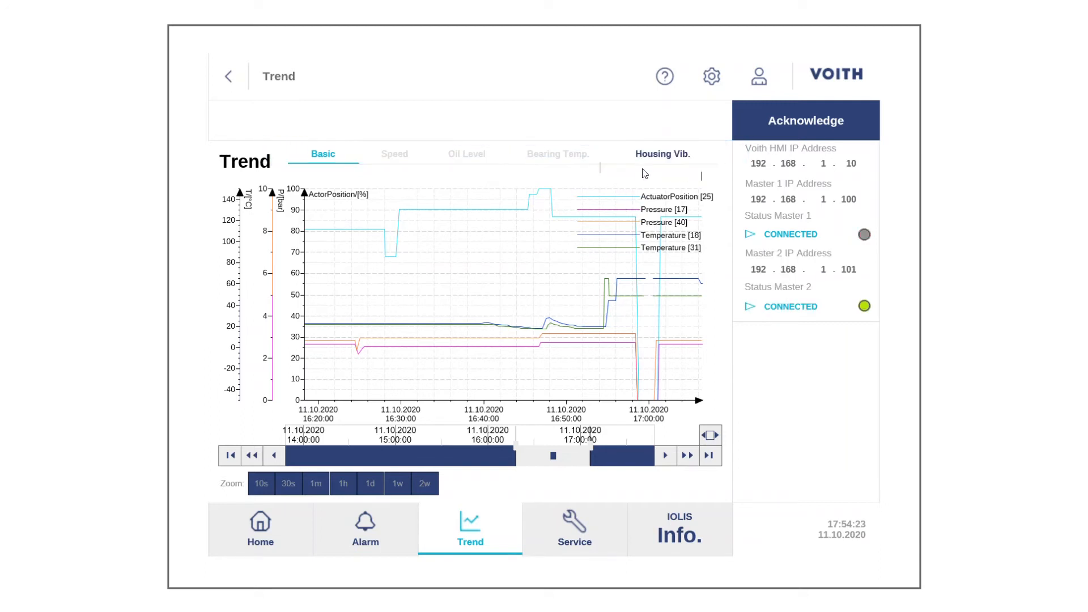
mouse_move(662, 154)
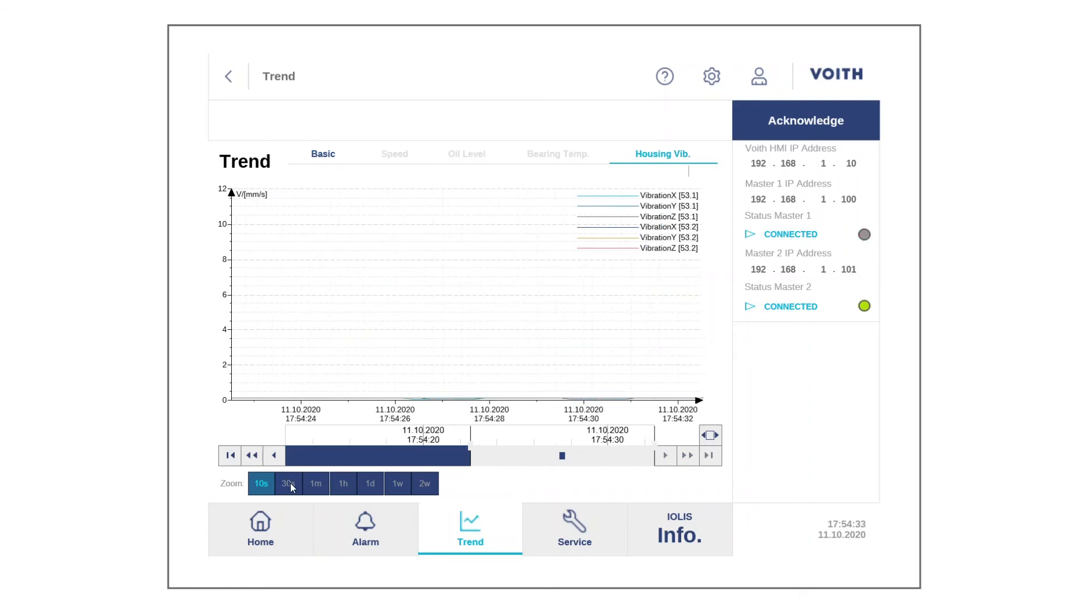
Zoom the Housing Vib. chart to a 30-second span.
left_click(287, 483)
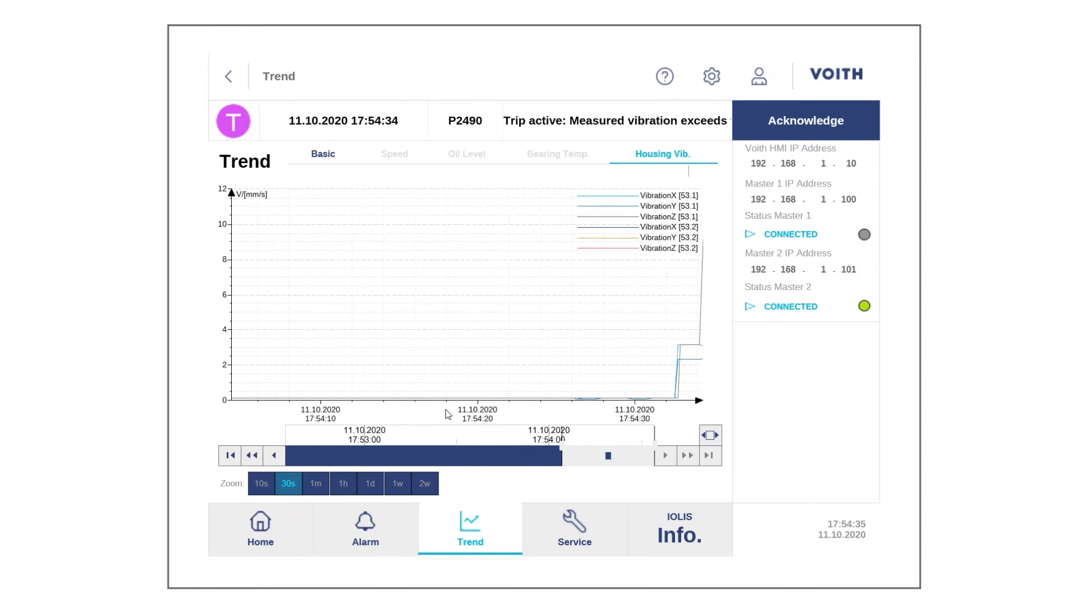